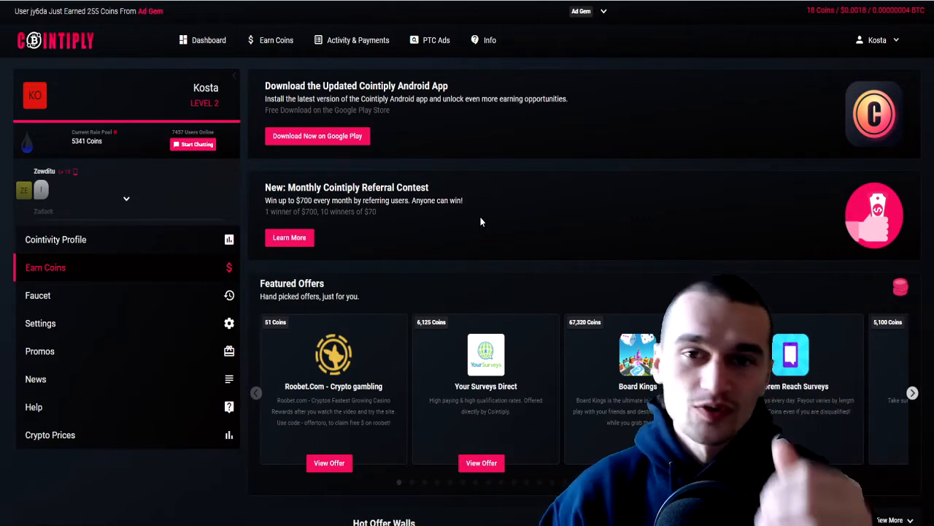
pyautogui.moveTo(412, 169)
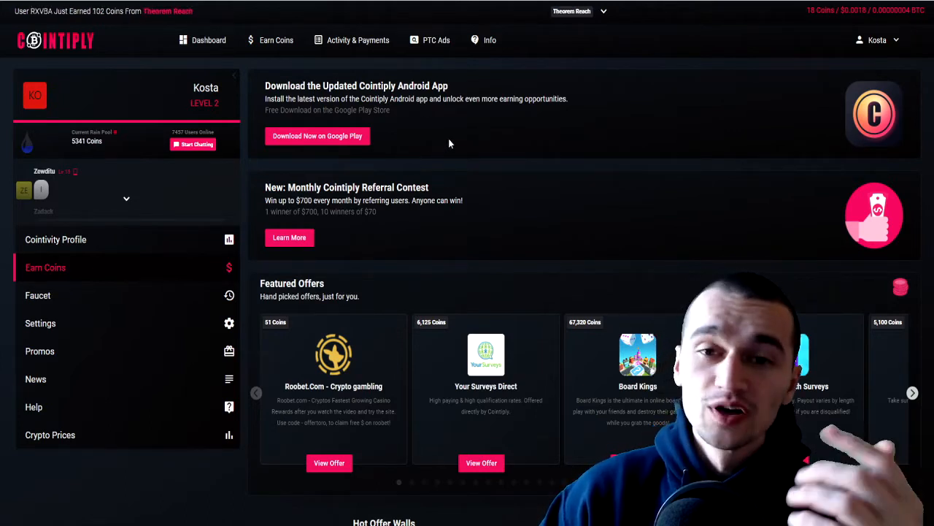
pyautogui.moveTo(496, 91)
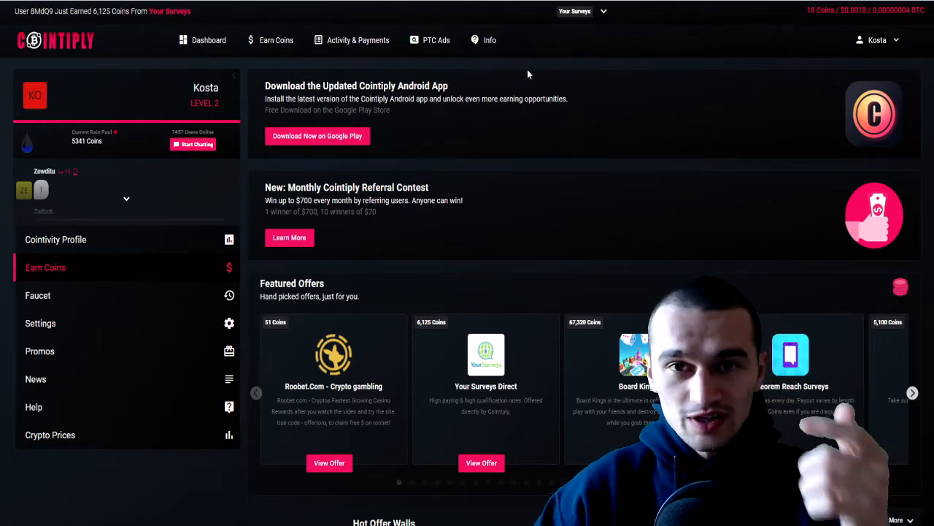
pyautogui.moveTo(533, 58)
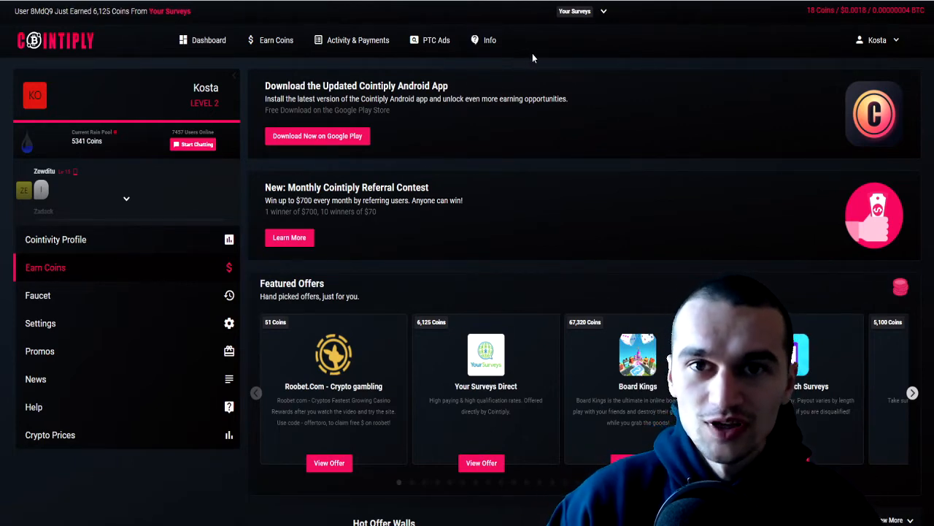
pyautogui.moveTo(535, 61)
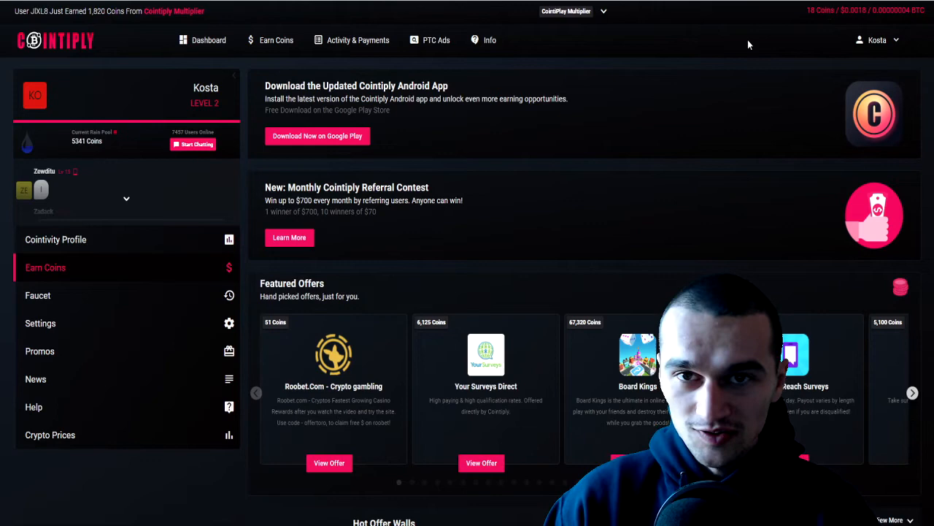
pyautogui.moveTo(215, 170)
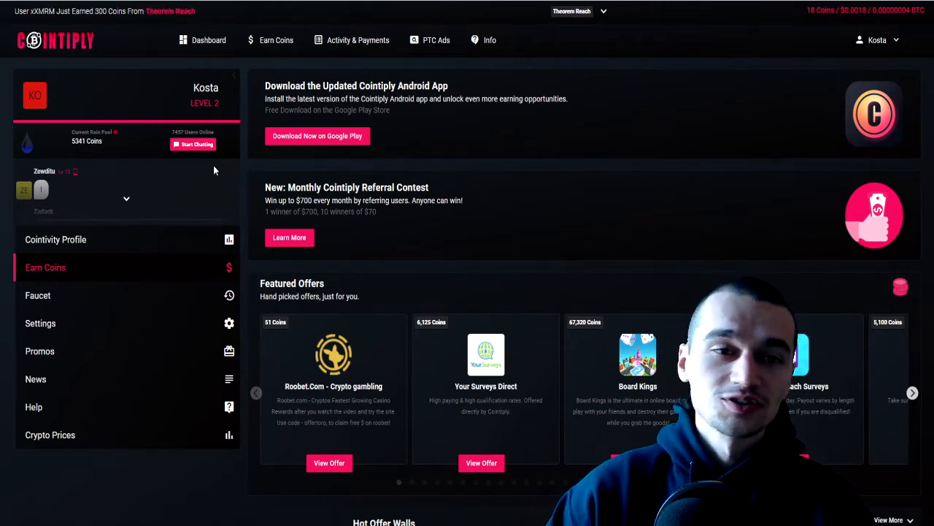
# Roll the faucet with captcha answer 'bee lin', landing 74,710 for 14 coins.
pyautogui.click(208, 41)
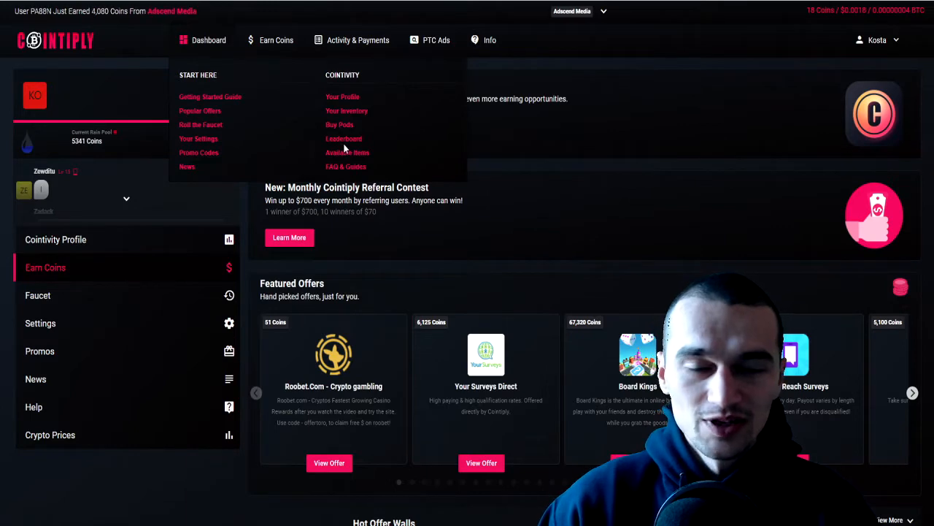
pyautogui.click(38, 295)
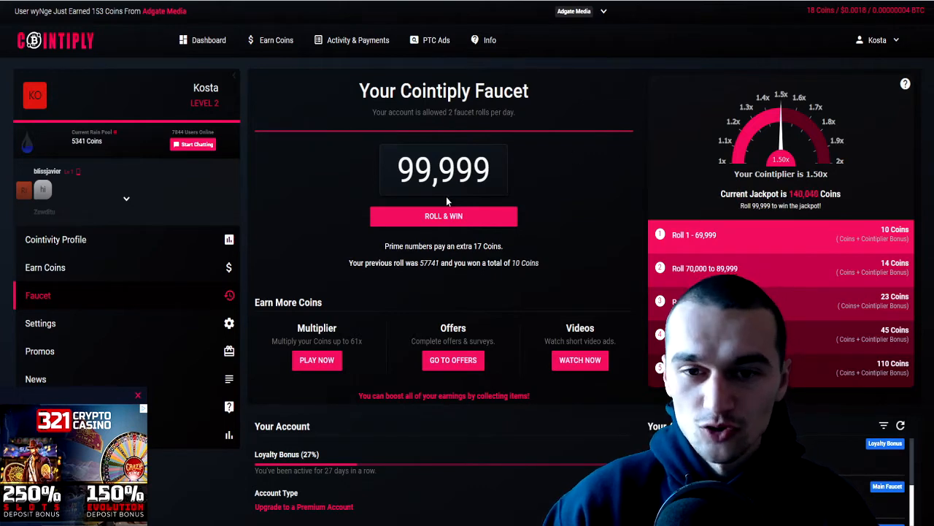
pyautogui.click(443, 216)
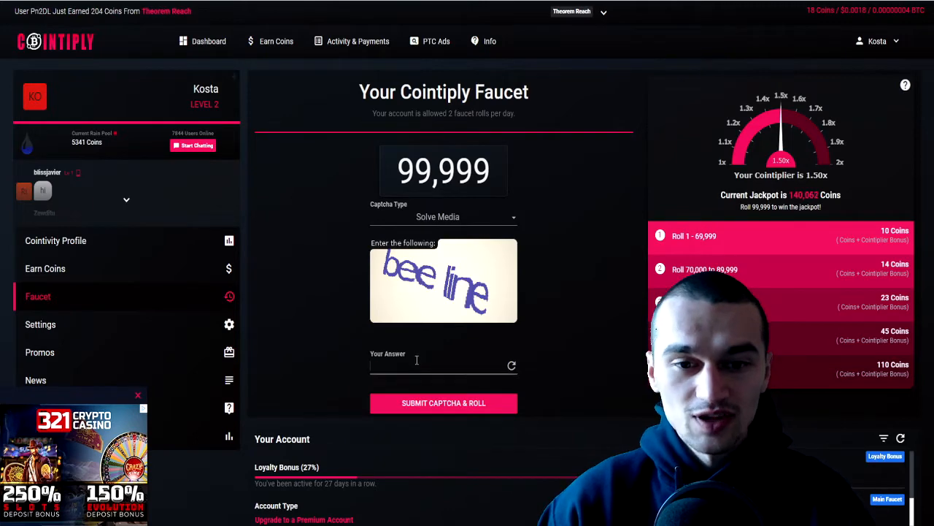
pyautogui.write('bee lin')
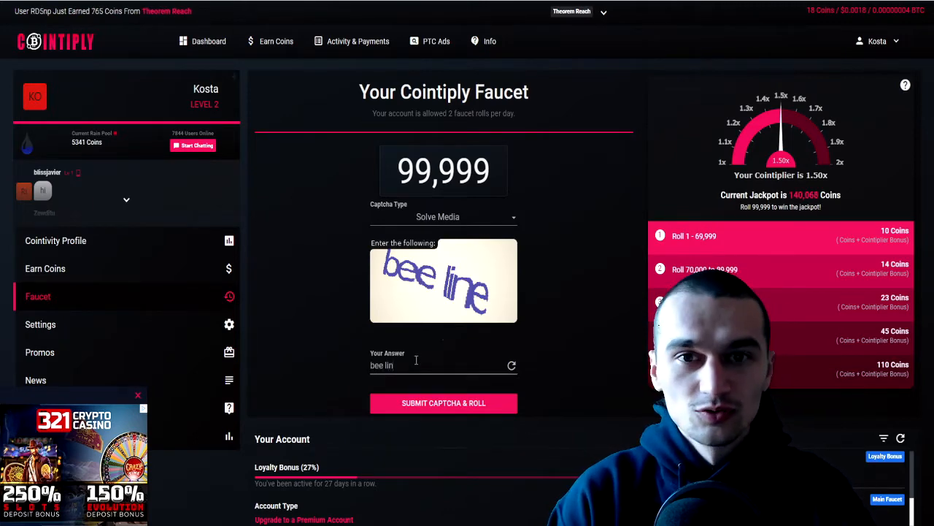
pyautogui.click(443, 403)
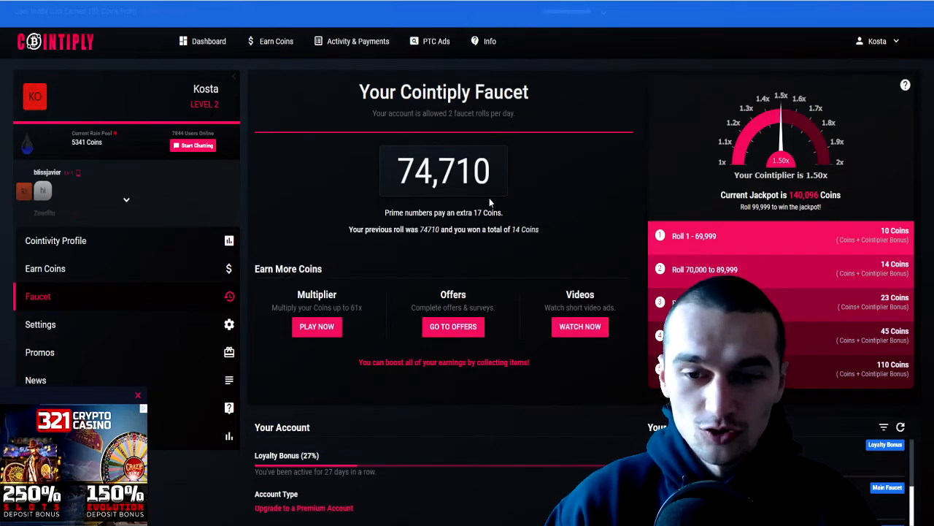
pyautogui.scroll(-3)
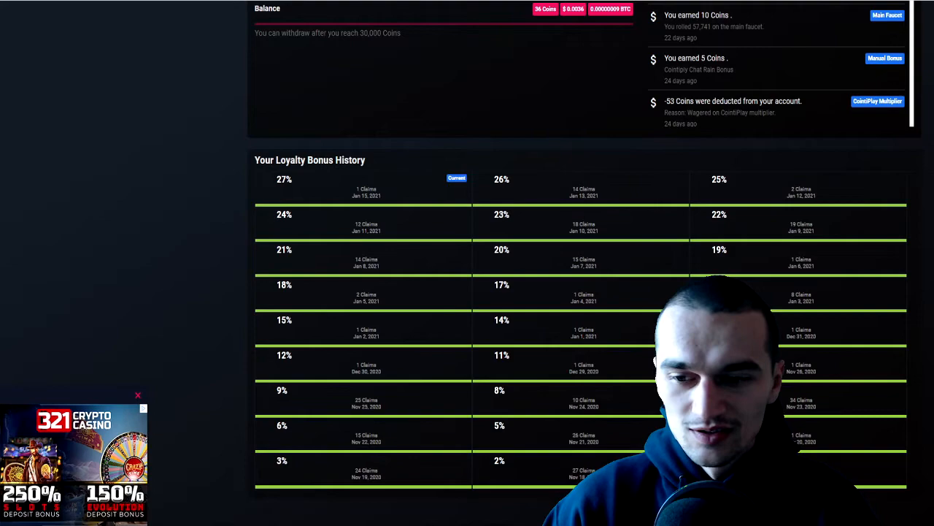
pyautogui.scroll(3)
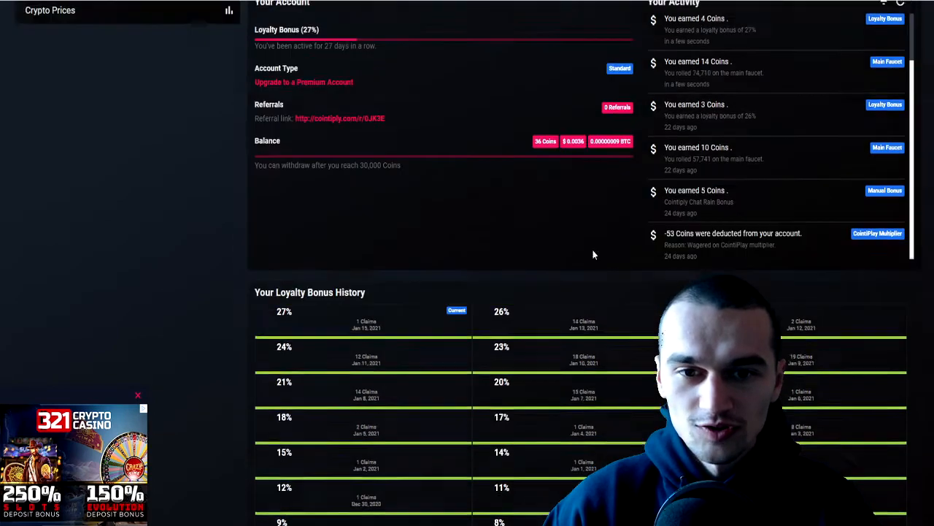
pyautogui.scroll(3)
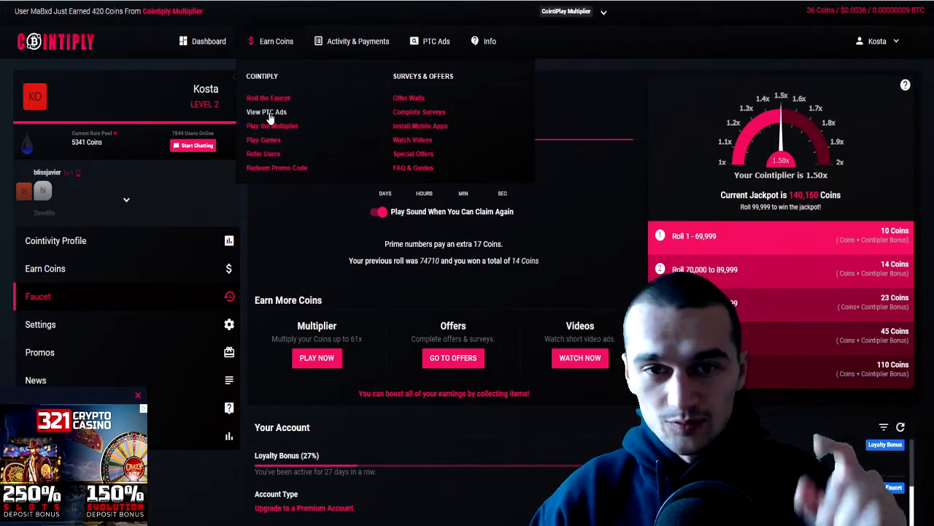
# Bring up the View PTC Ads listing under Earn Coins.
pyautogui.click(266, 111)
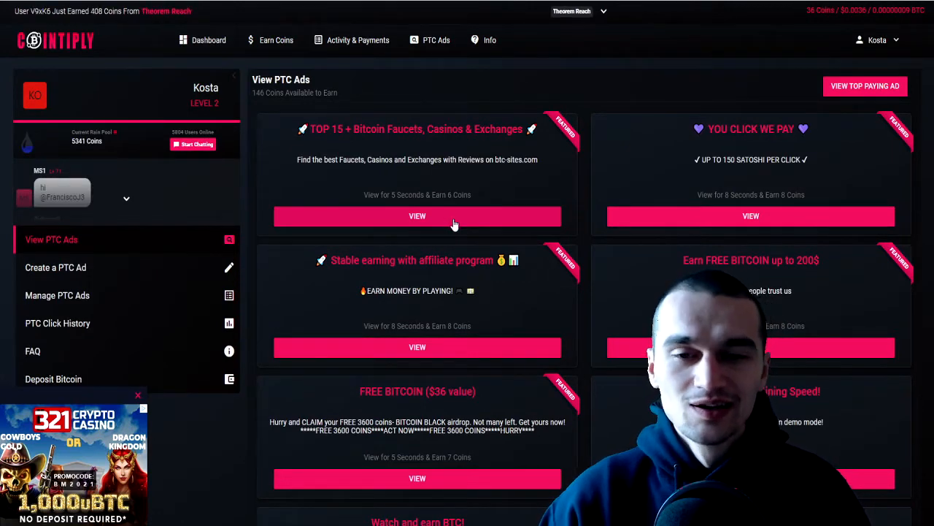
pyautogui.moveTo(533, 42)
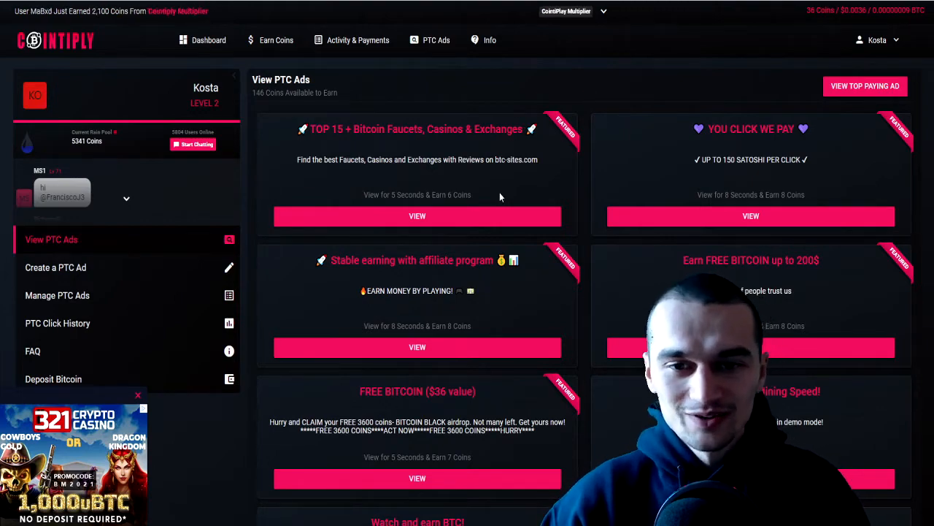
pyautogui.scroll(-3)
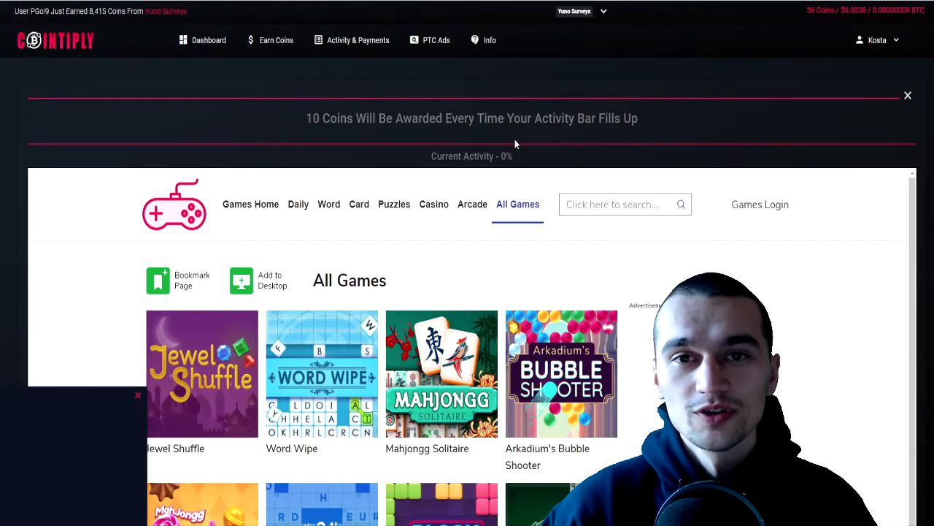
pyautogui.moveTo(531, 147)
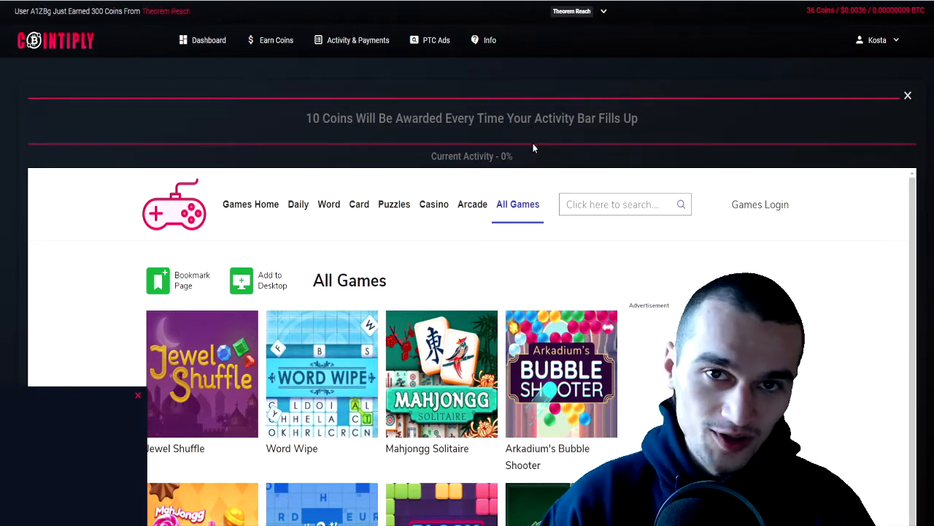
# Browse the All Games list where filling the activity bar awards 10 coins.
pyautogui.scroll(-3)
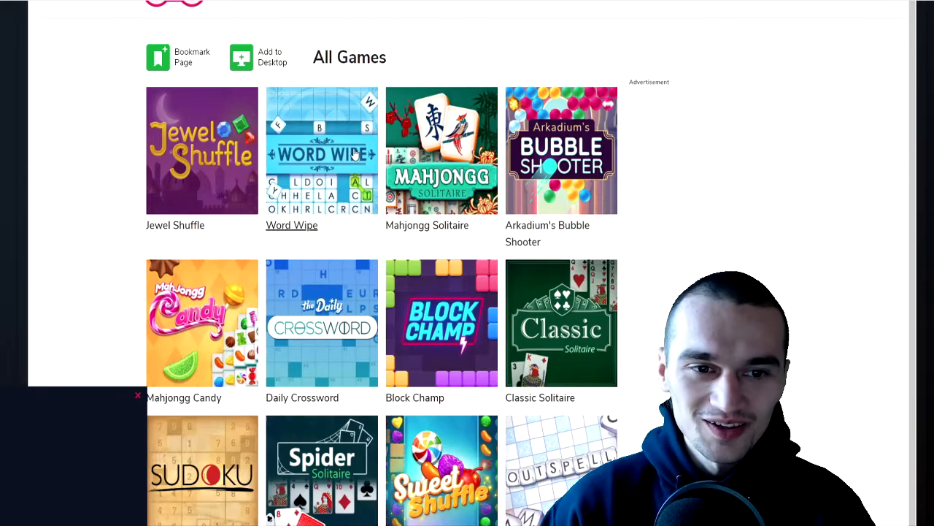
pyautogui.scroll(-3)
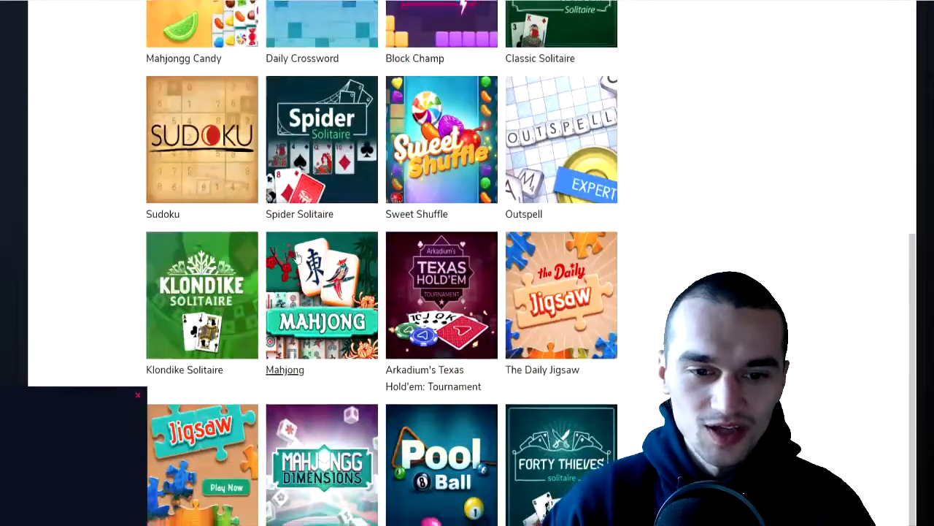
pyautogui.scroll(-3)
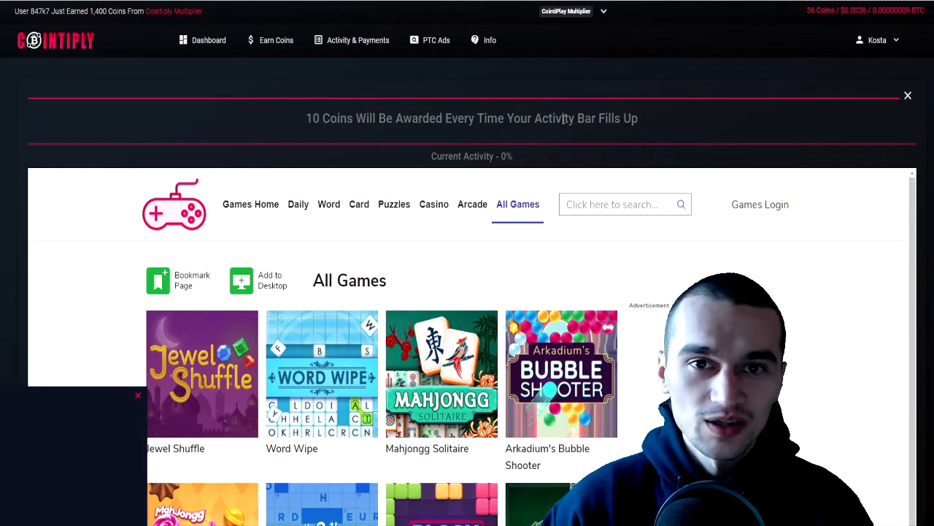
pyautogui.click(358, 41)
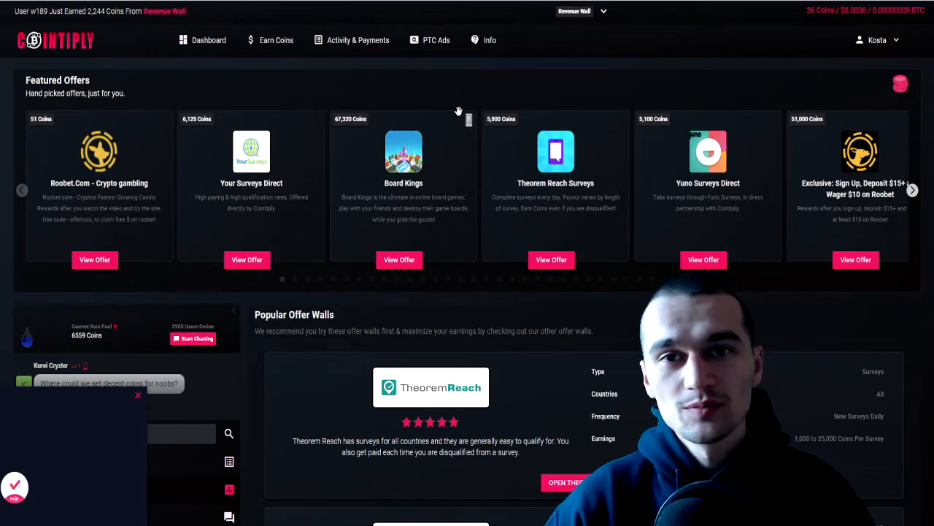
pyautogui.moveTo(479, 83)
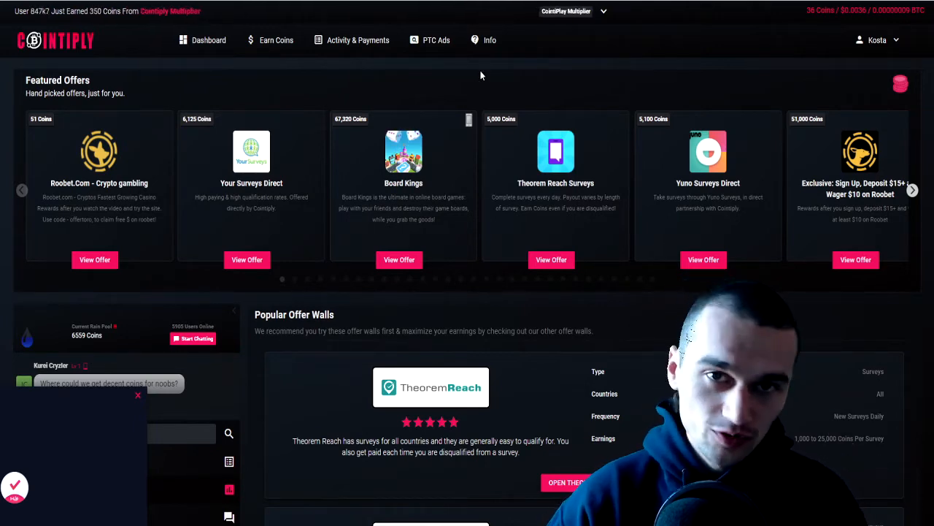
# Browse the Offer Walls page toward the App Install & Signup Offers category.
pyautogui.scroll(-3)
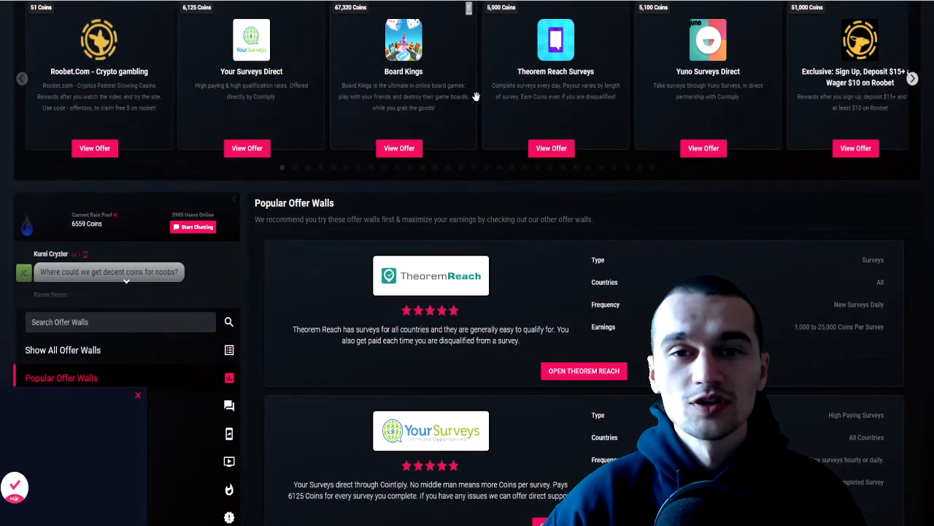
pyautogui.moveTo(507, 152)
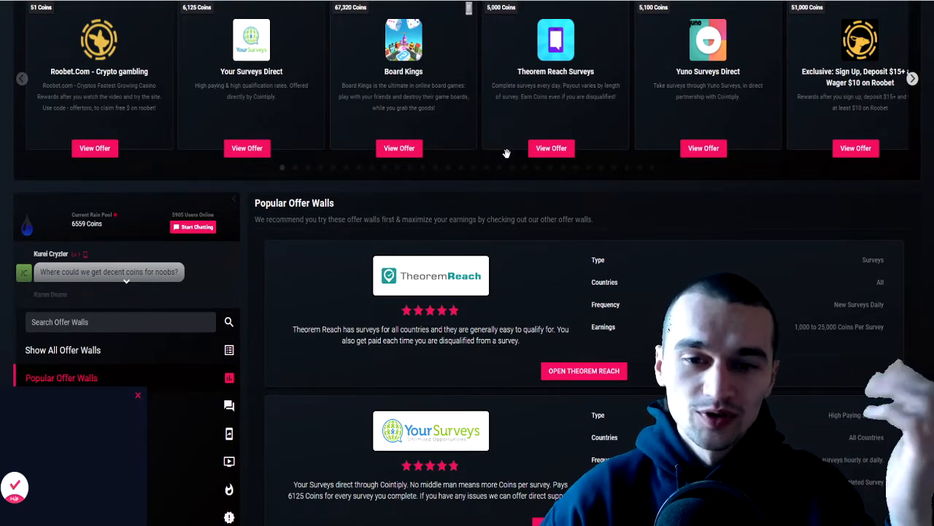
pyautogui.moveTo(517, 241)
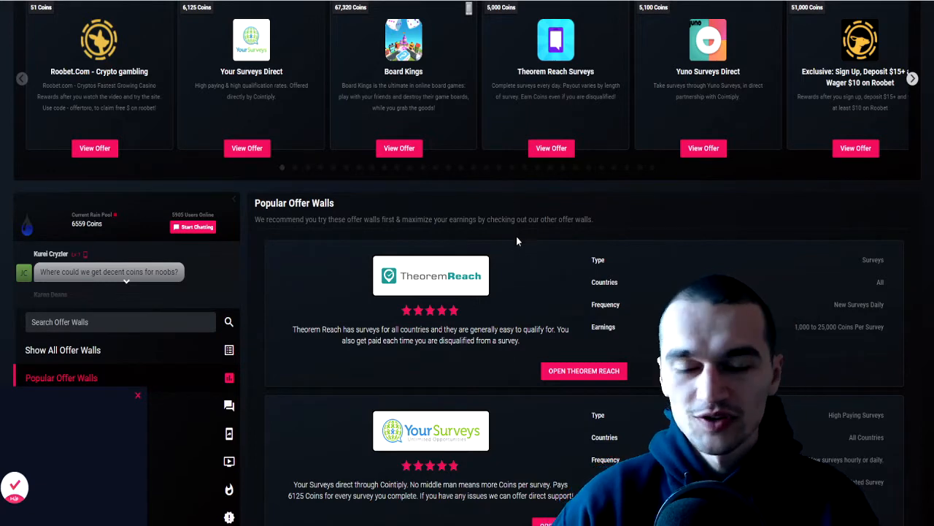
pyautogui.moveTo(522, 217)
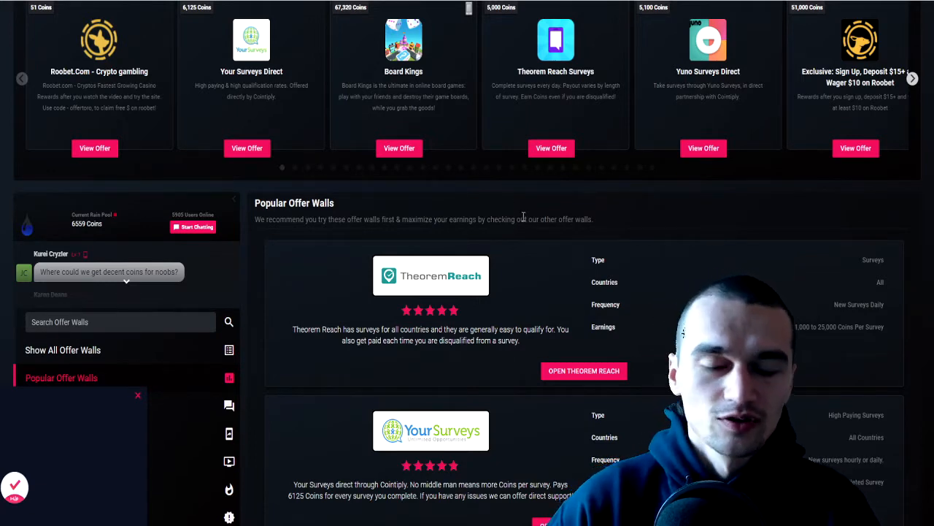
pyautogui.scroll(3)
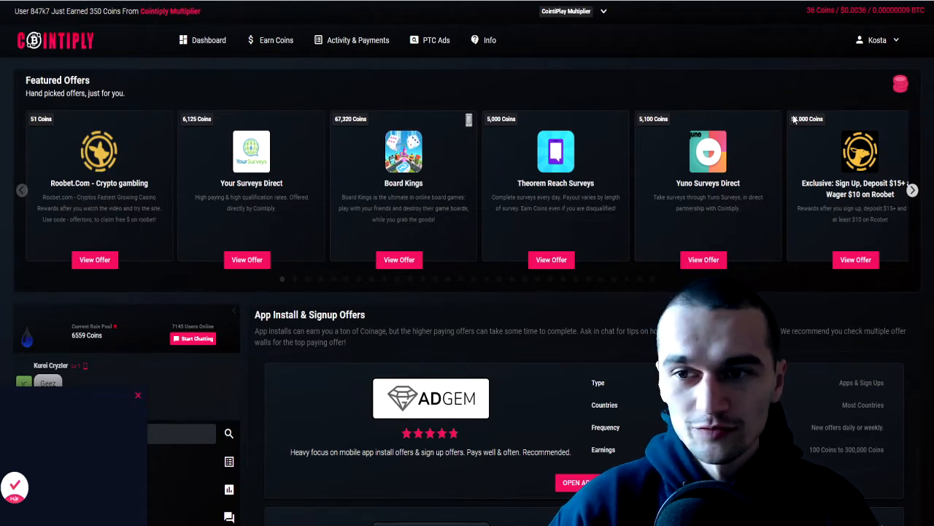
pyautogui.moveTo(801, 210)
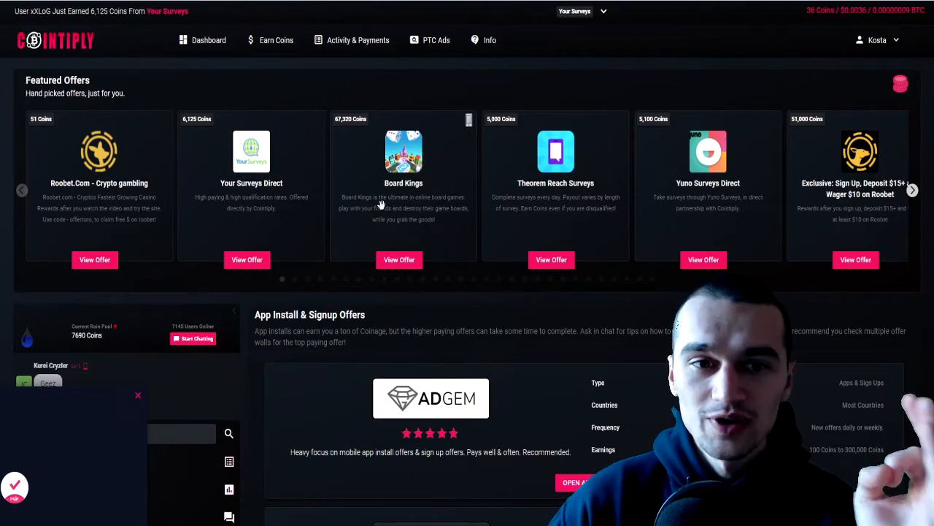
pyautogui.moveTo(569, 153)
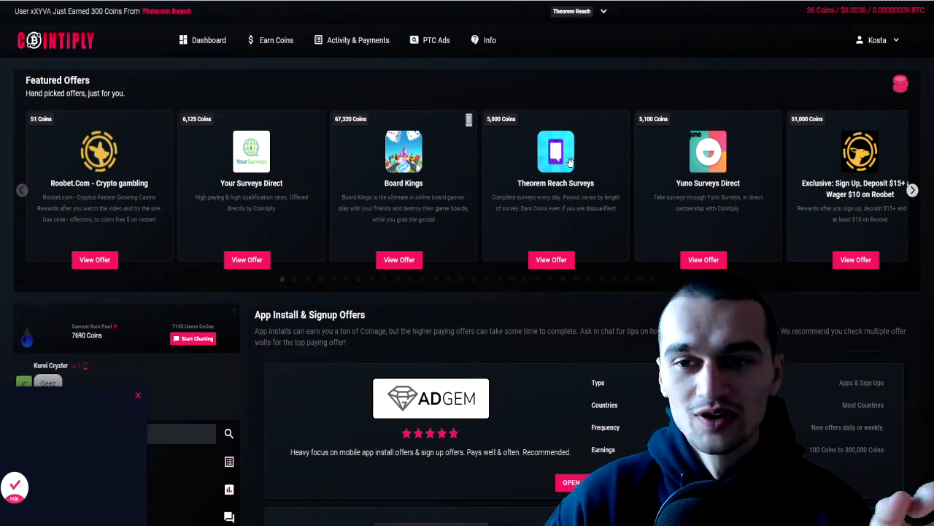
pyautogui.scroll(-3)
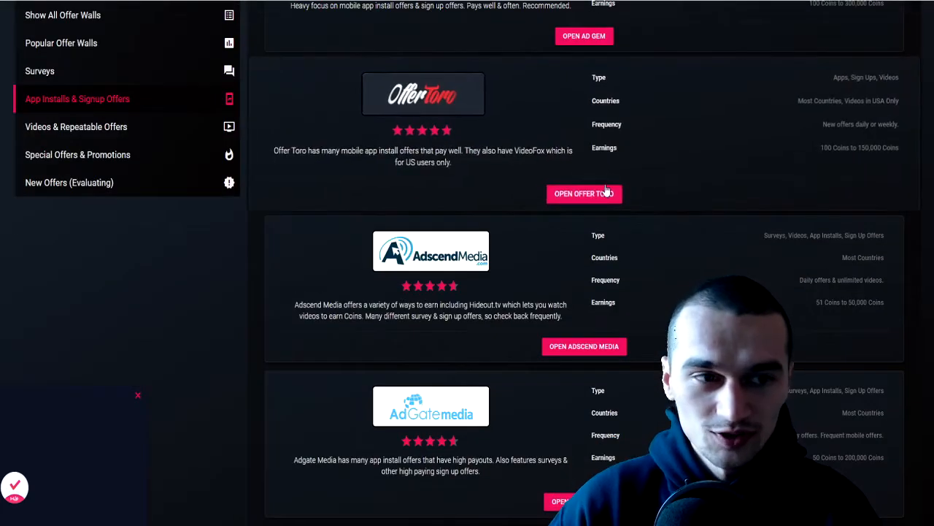
pyautogui.scroll(3)
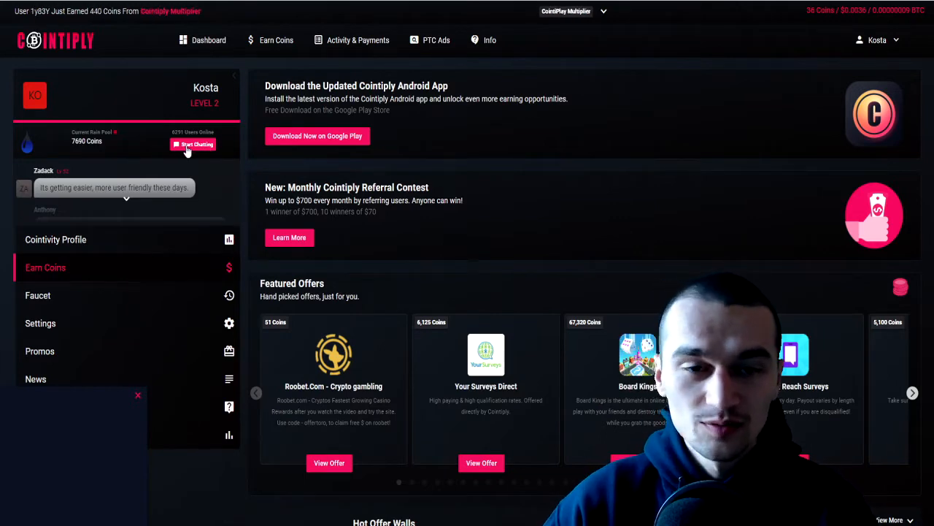
# Join the chat rain pool by accepting its rules, with the pool at 8,093 coins.
pyautogui.click(193, 145)
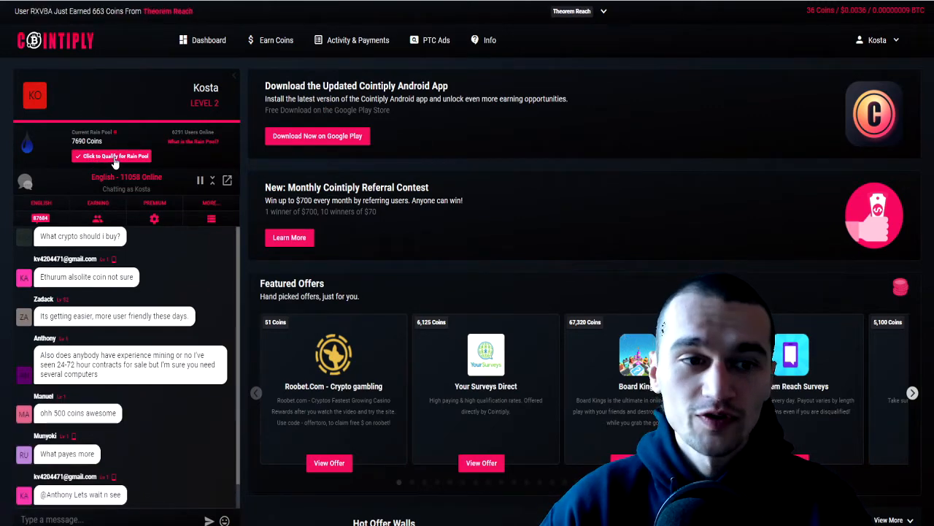
pyautogui.click(114, 155)
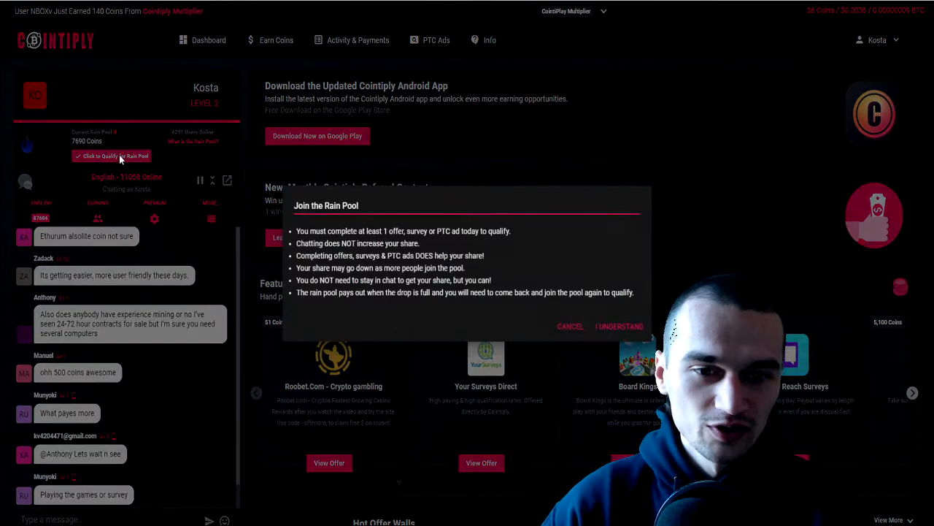
pyautogui.click(619, 327)
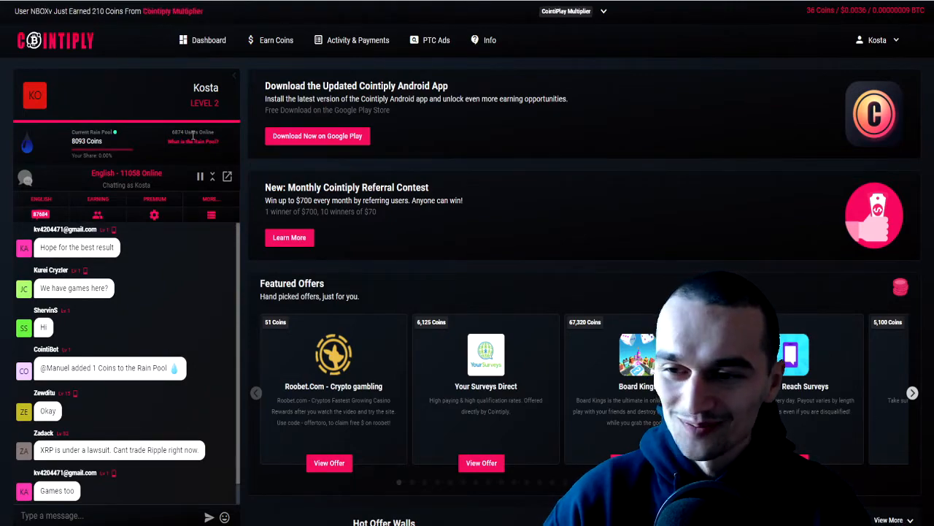
pyautogui.moveTo(216, 124)
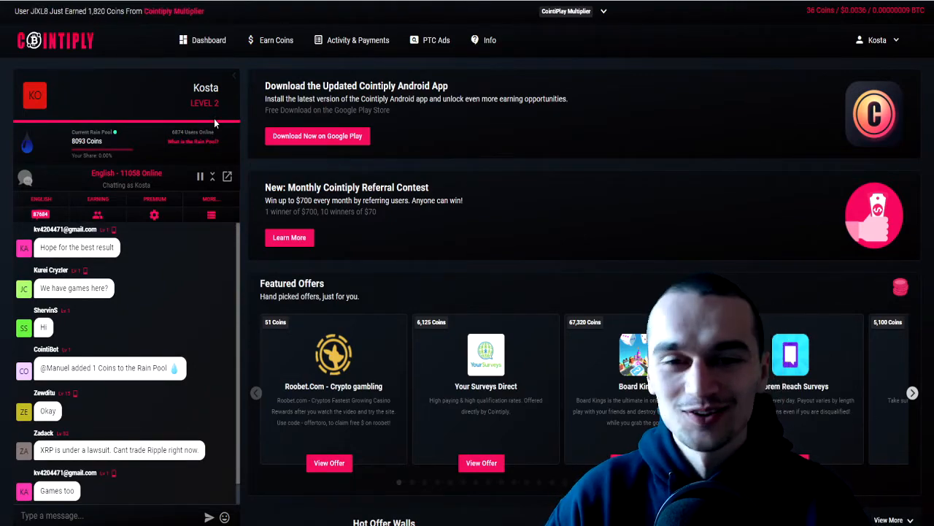
pyautogui.scroll(-3)
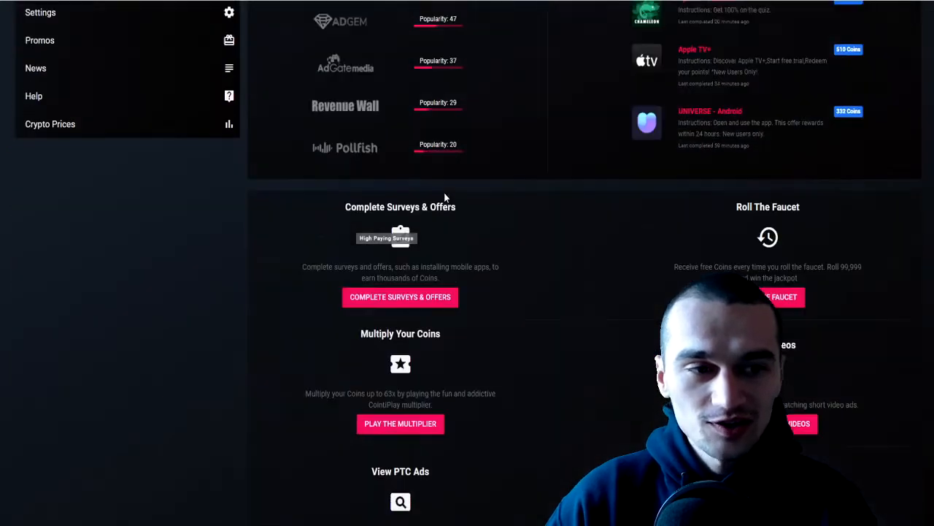
pyautogui.scroll(3)
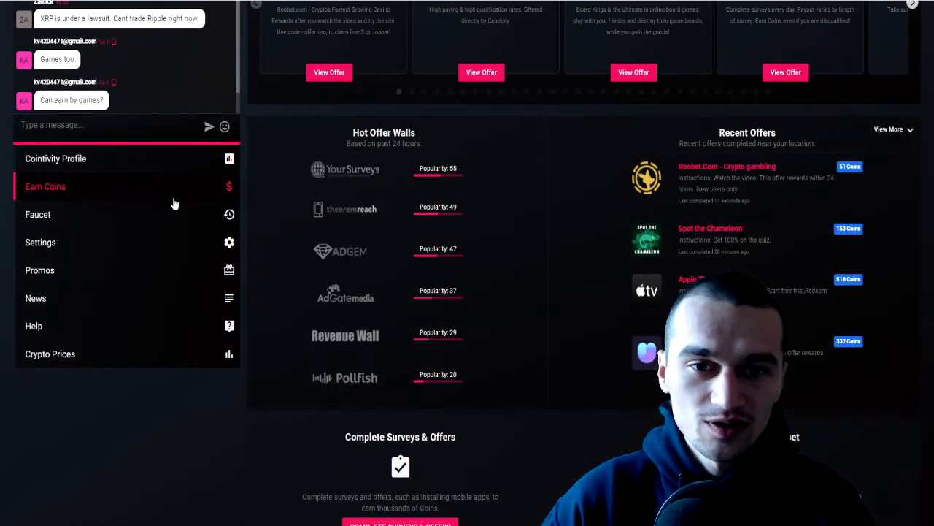
pyautogui.scroll(-3)
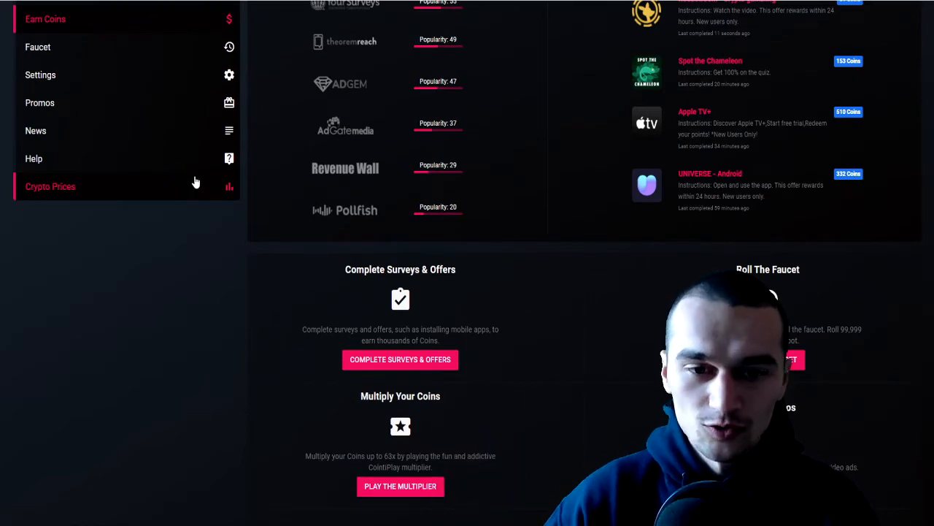
pyautogui.moveTo(563, 279)
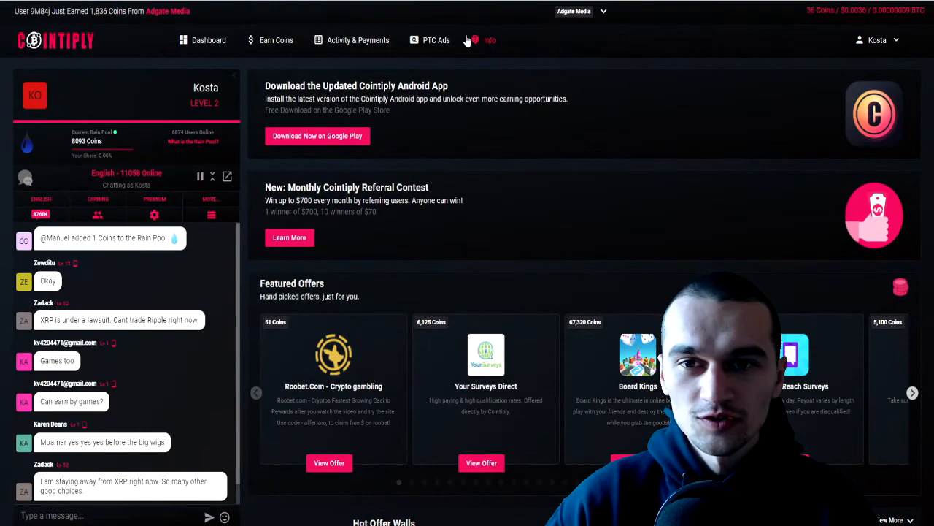
pyautogui.scroll(-3)
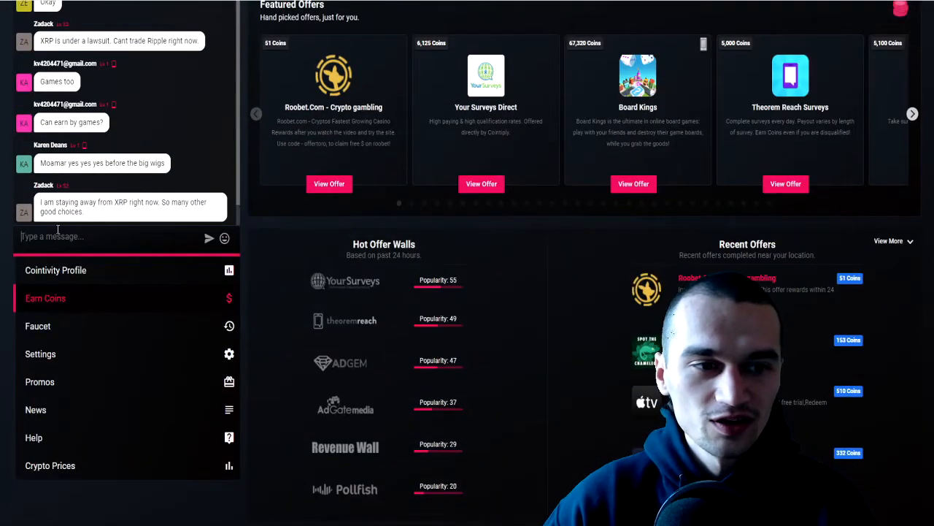
pyautogui.scroll(3)
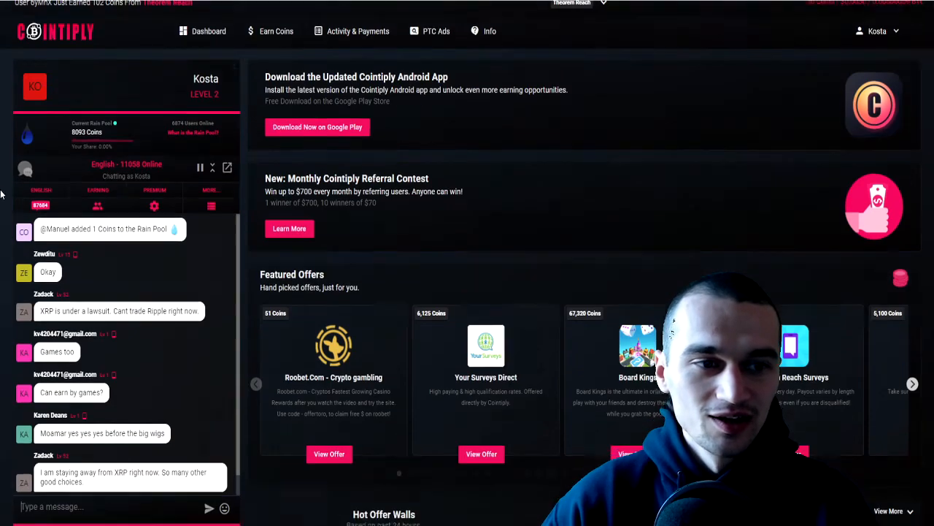